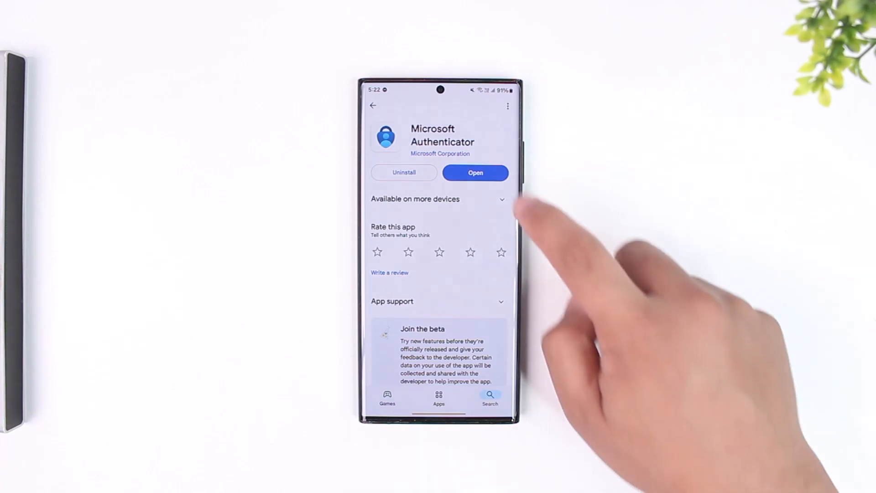
# Step: Launch Microsoft Authenticator from its Play Store page to reach the add-first-account screen
pyautogui.click(475, 172)
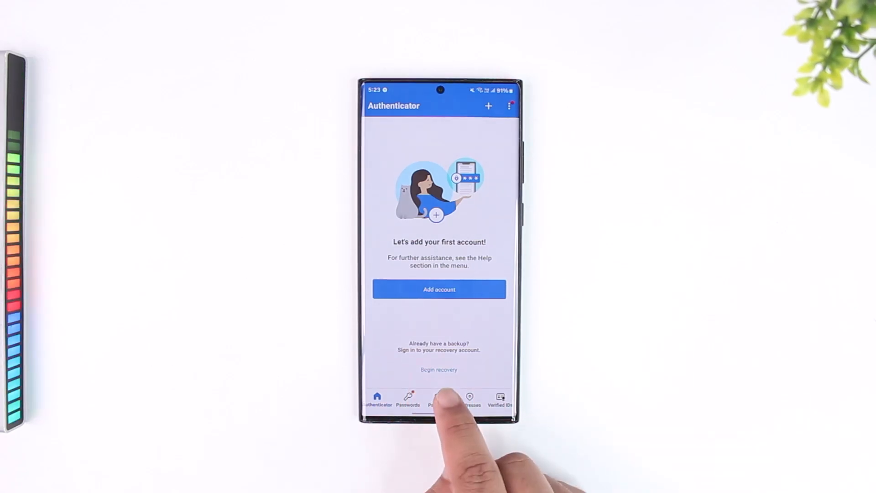
# Step: Choose Begin recovery under 'Already have a backup?' to restore accounts from the cloud backup
pyautogui.click(439, 399)
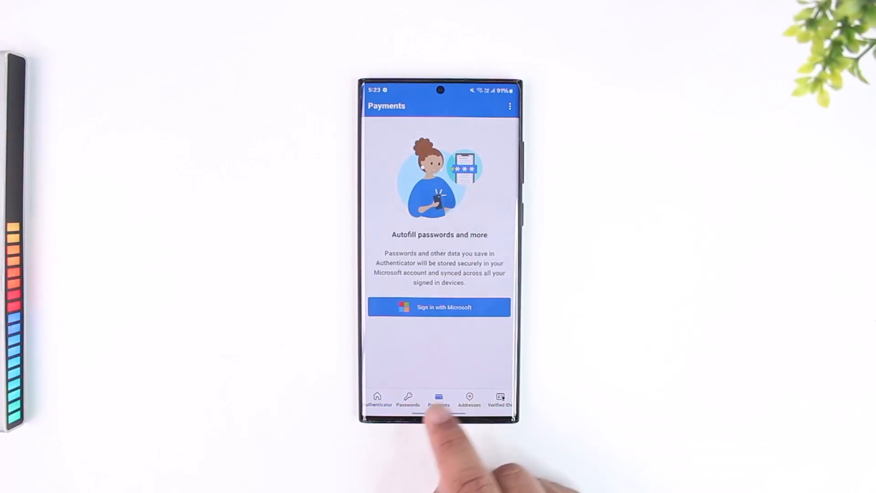
pyautogui.click(439, 307)
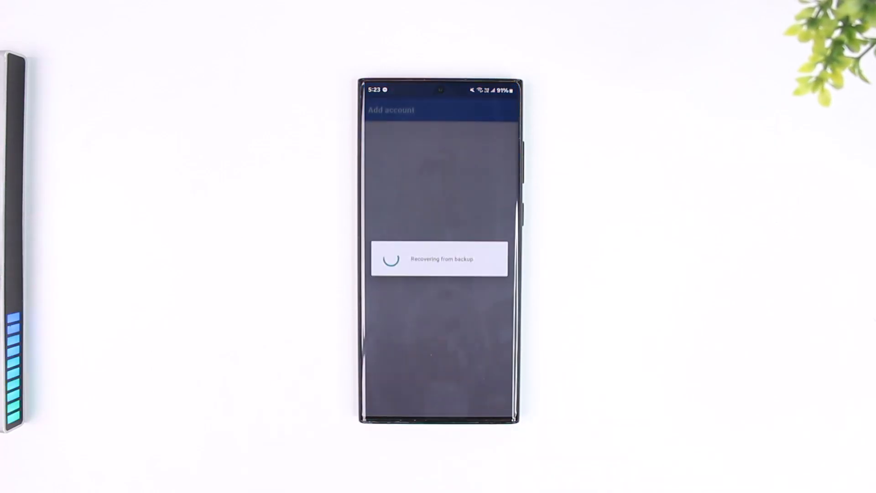